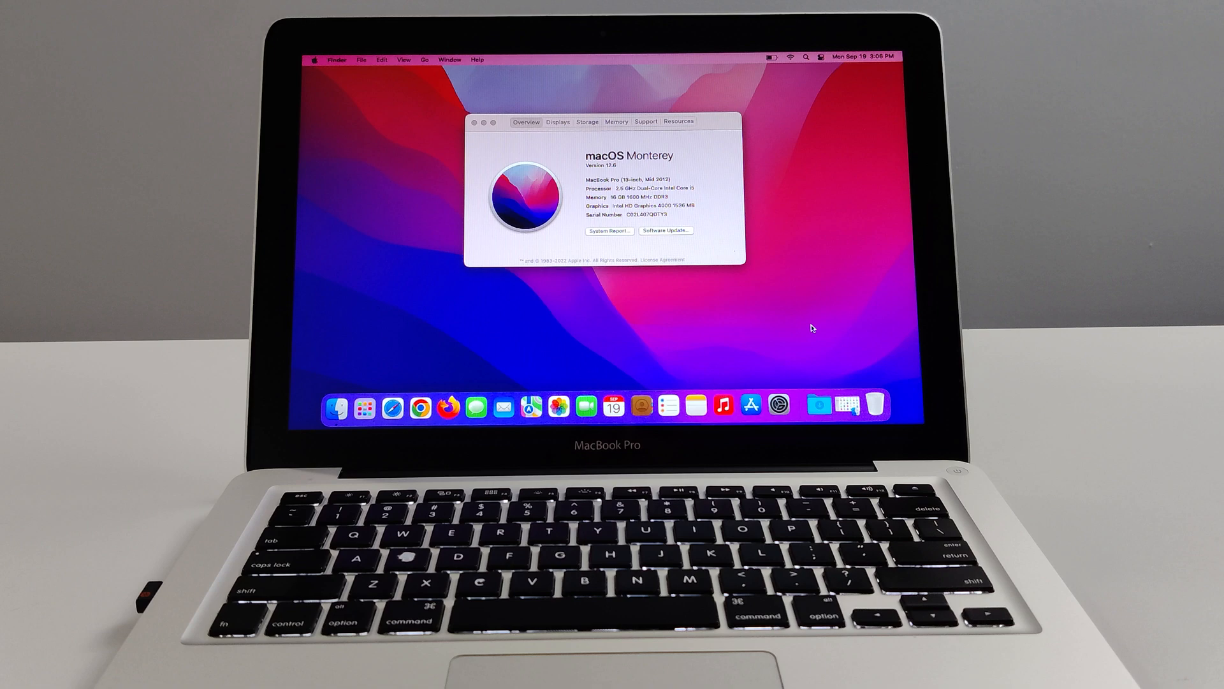
Review OpenCore-Patcher's Get Info details, then close the Info and About This Mac windows
click(817, 406)
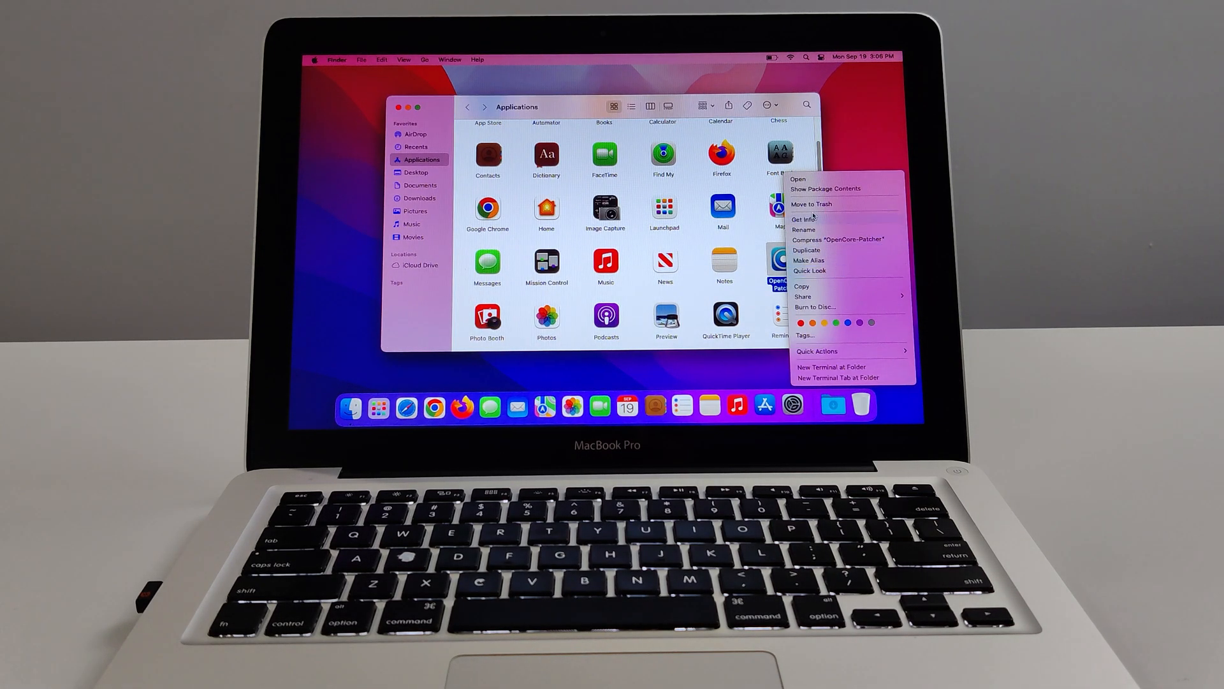
click(802, 219)
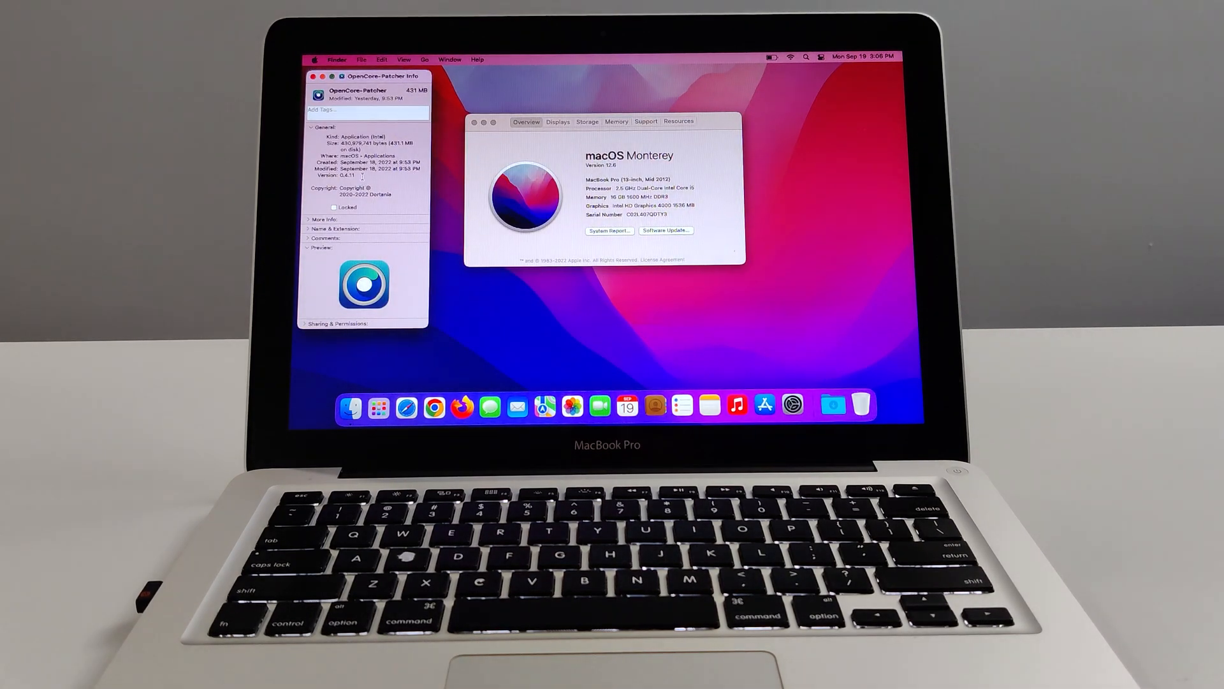
double_click(350, 176)
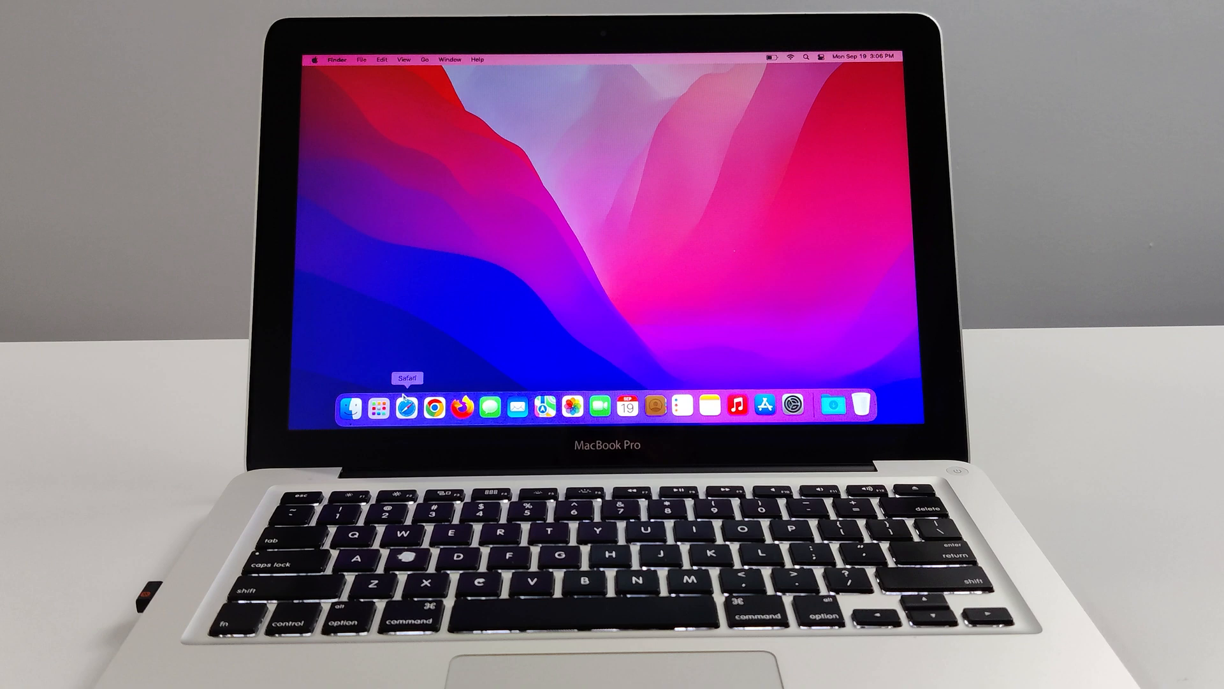
Launch Chrome and search Google for 'cook'
click(434, 408)
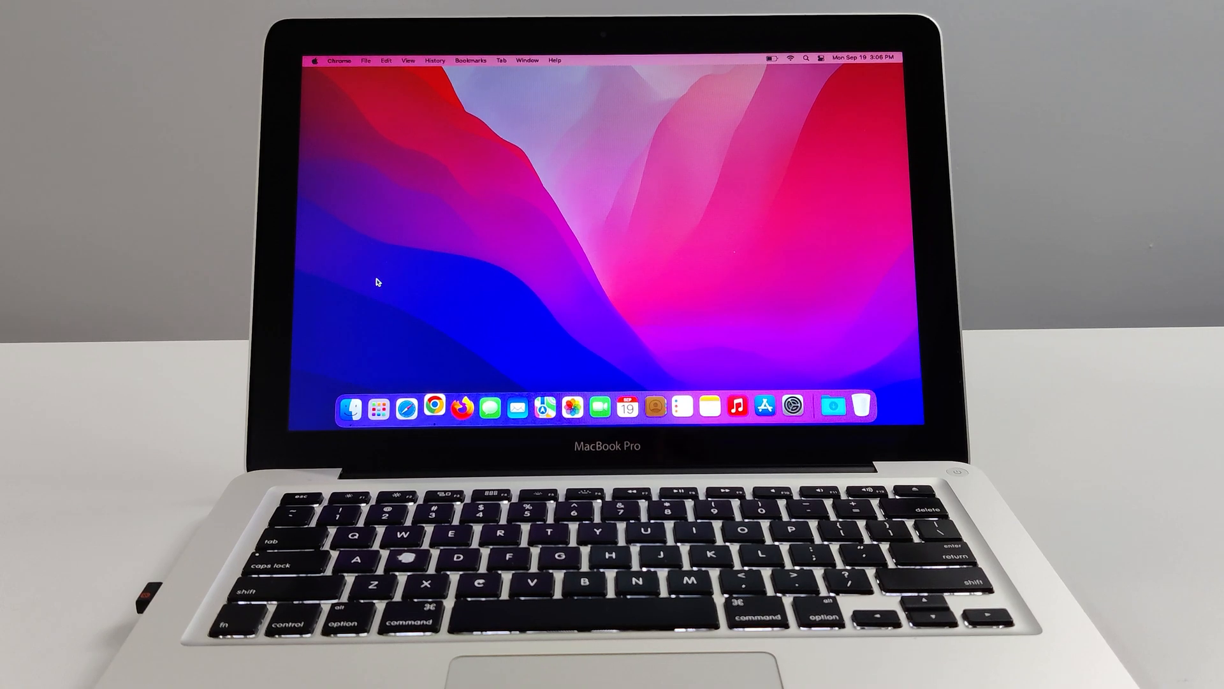
click(437, 407)
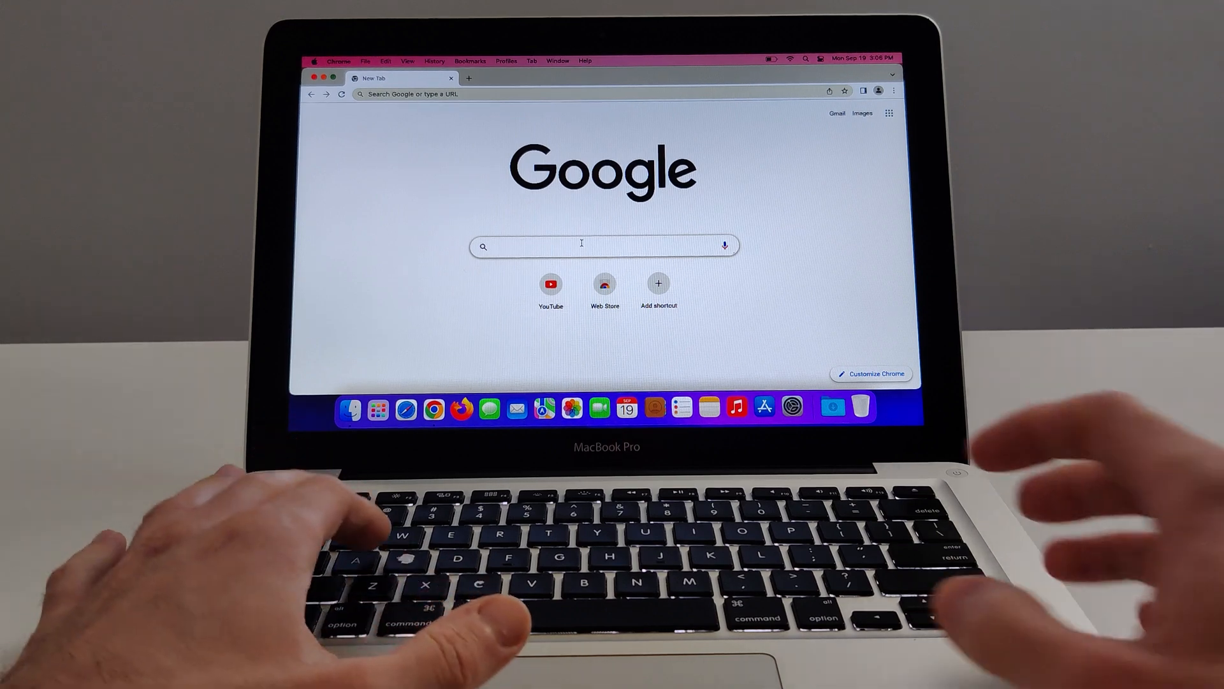
text(cooking)
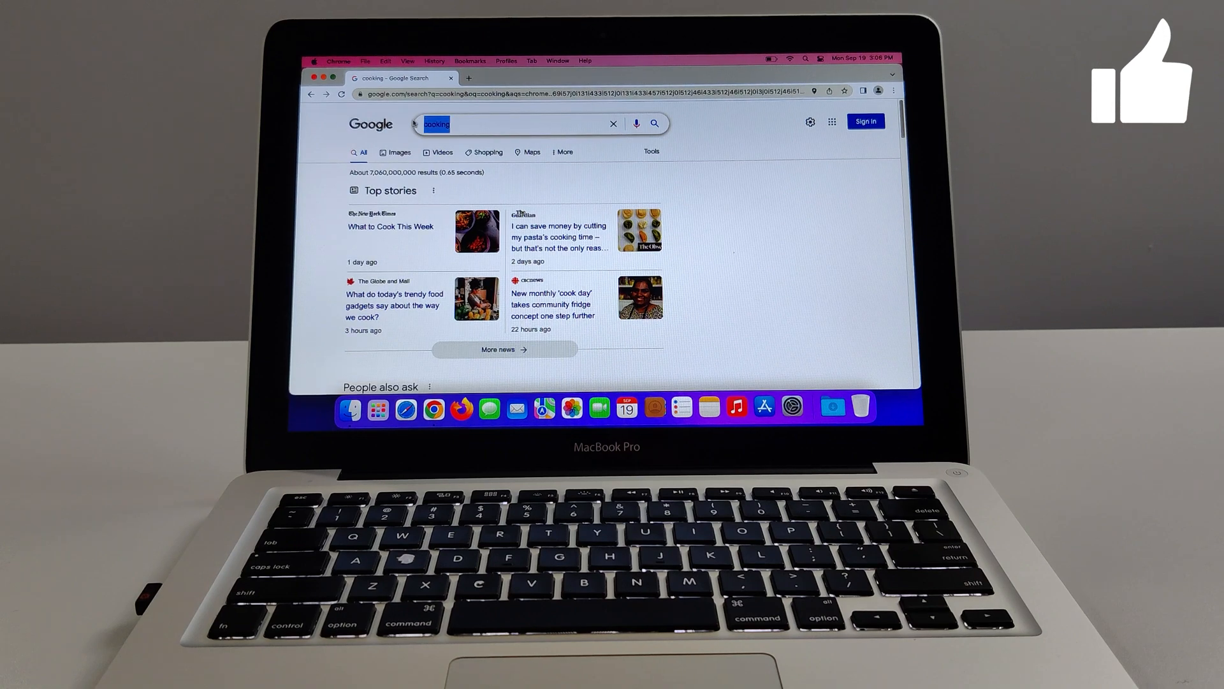
Search Google for houses and technology, then go to youtube.com
text(holuses)
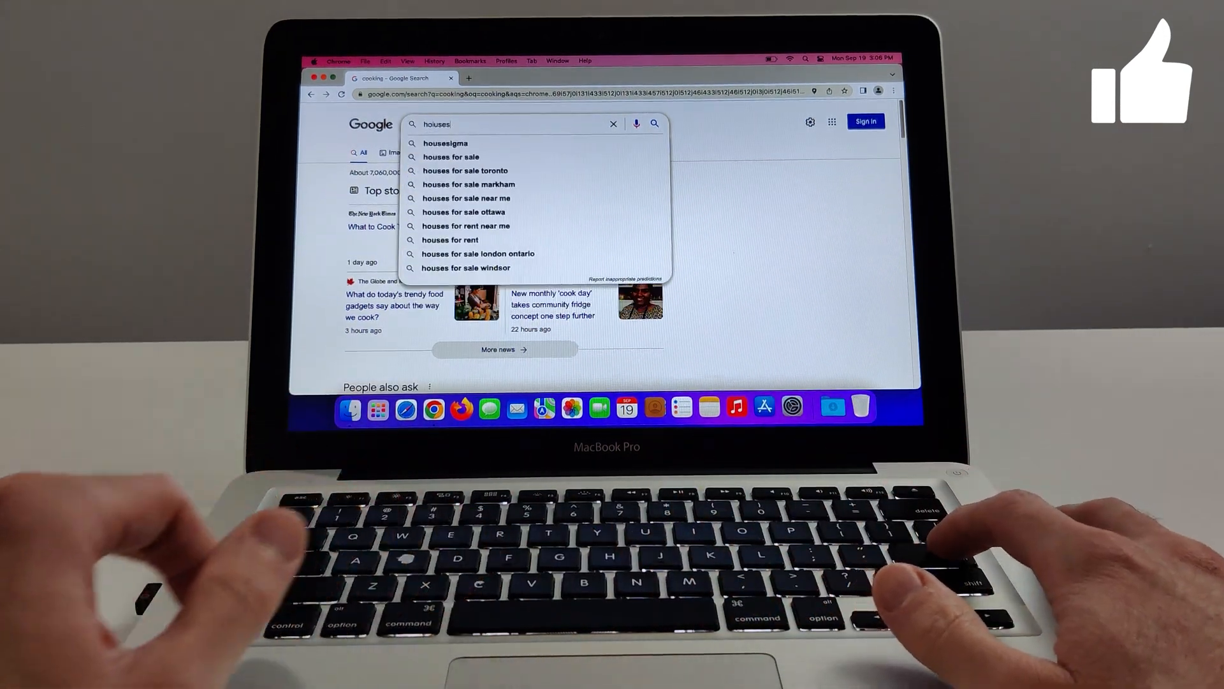
text(ho)
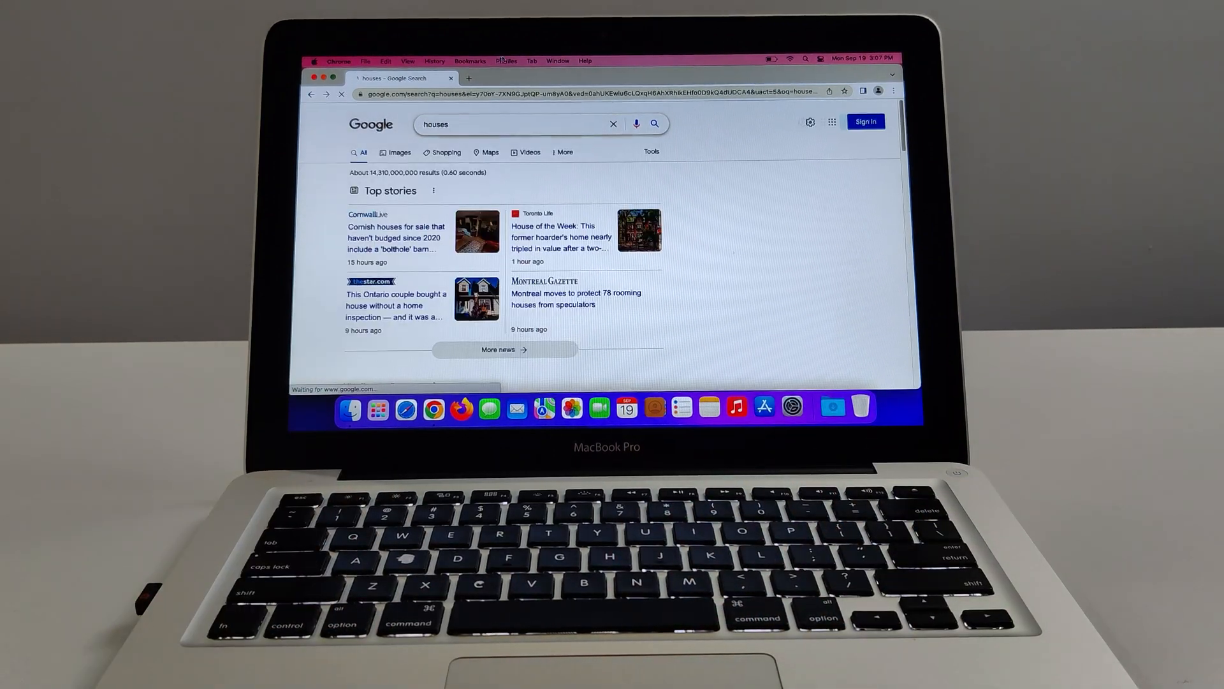
text(t)
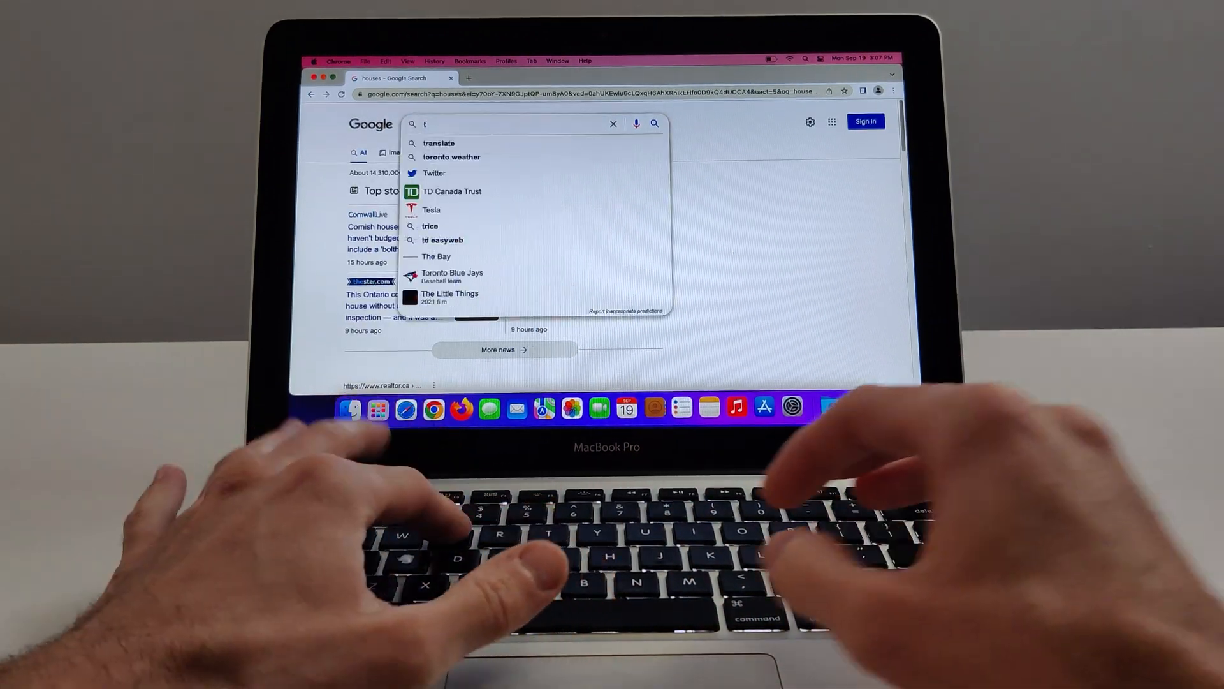
text(technology)
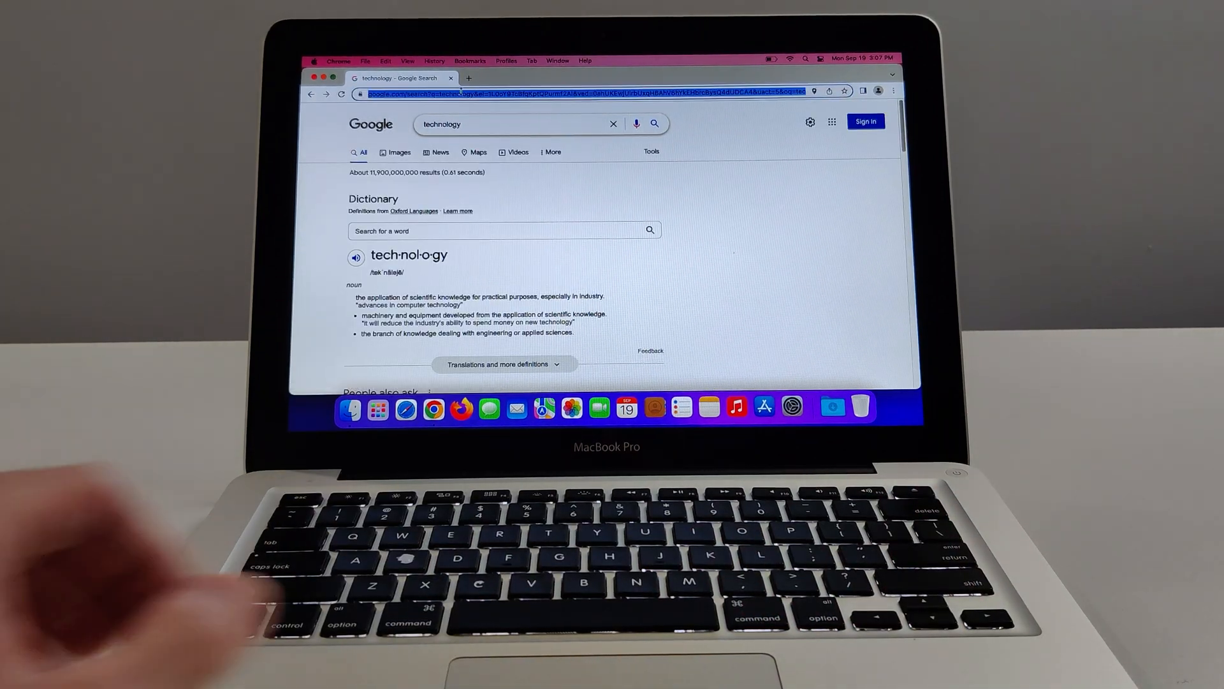
text(youtube.com)
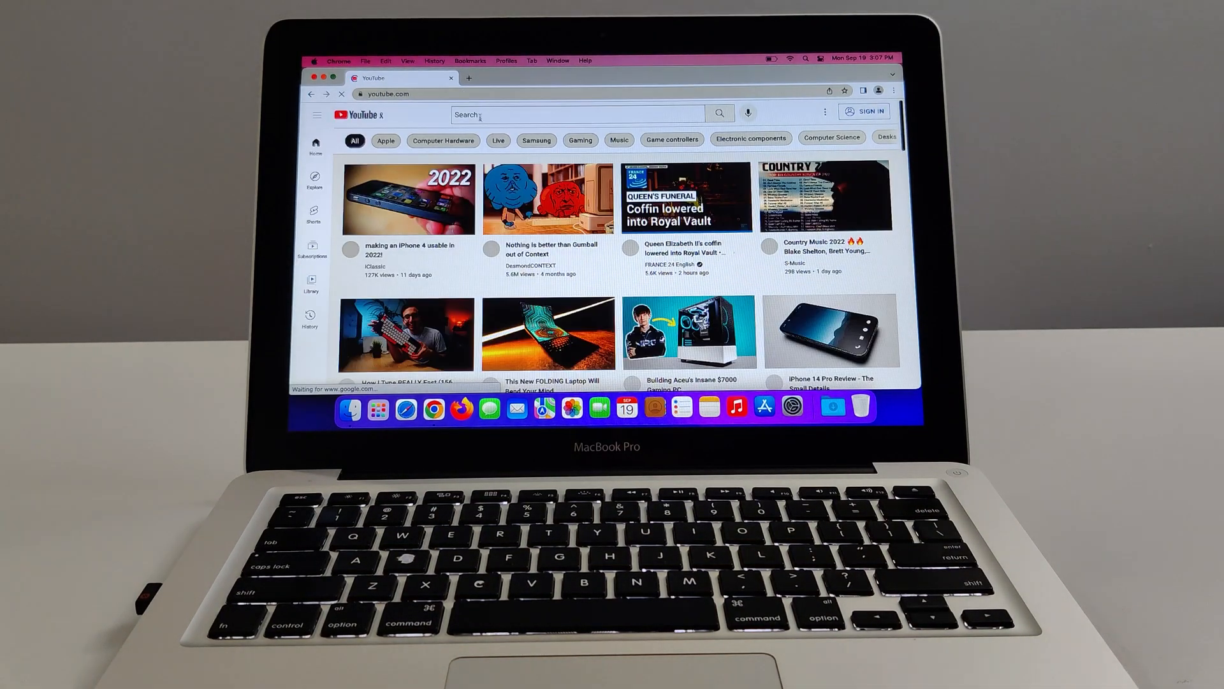
Search YouTube for techinsomnia and play 'Is a 2011 MacBook Pro STILL GOOD in 2022?' full screen
text(t)
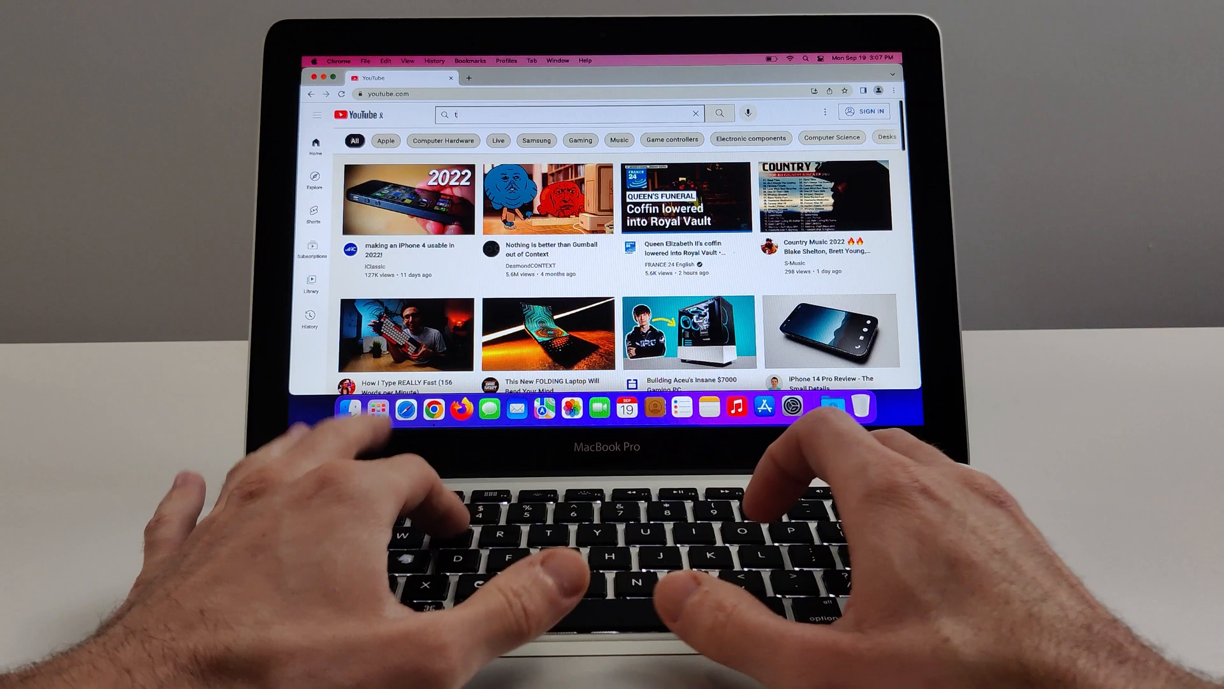
text(echinsomni)
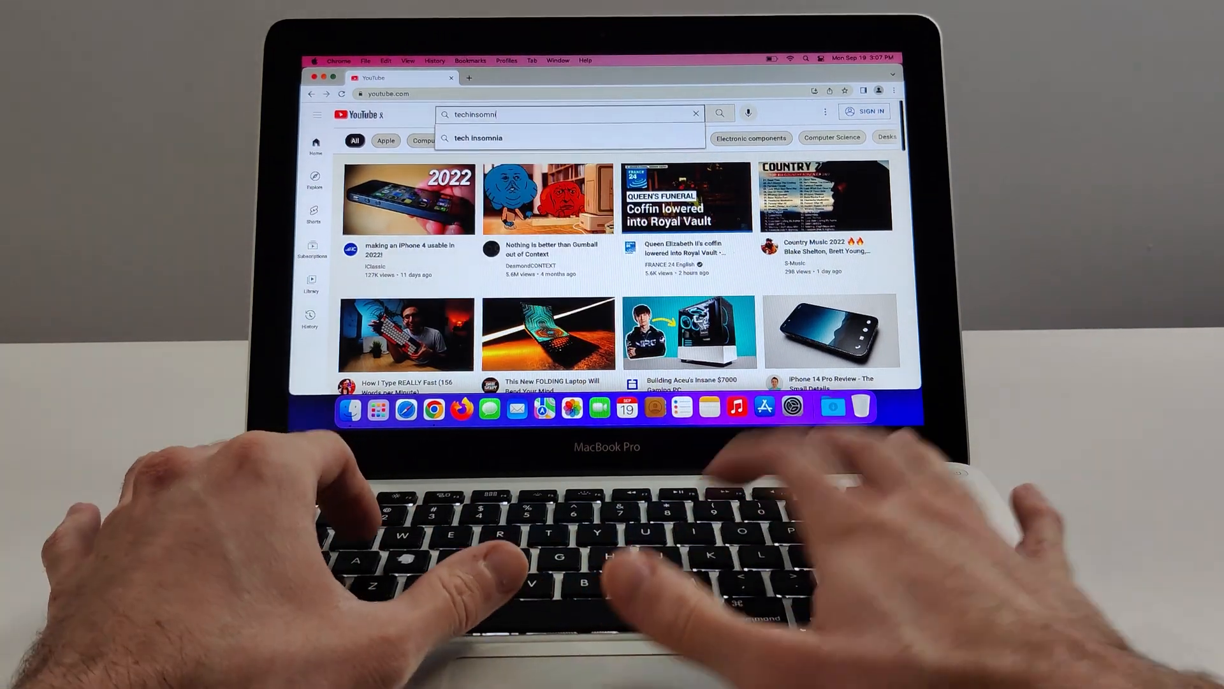
key(Enter)
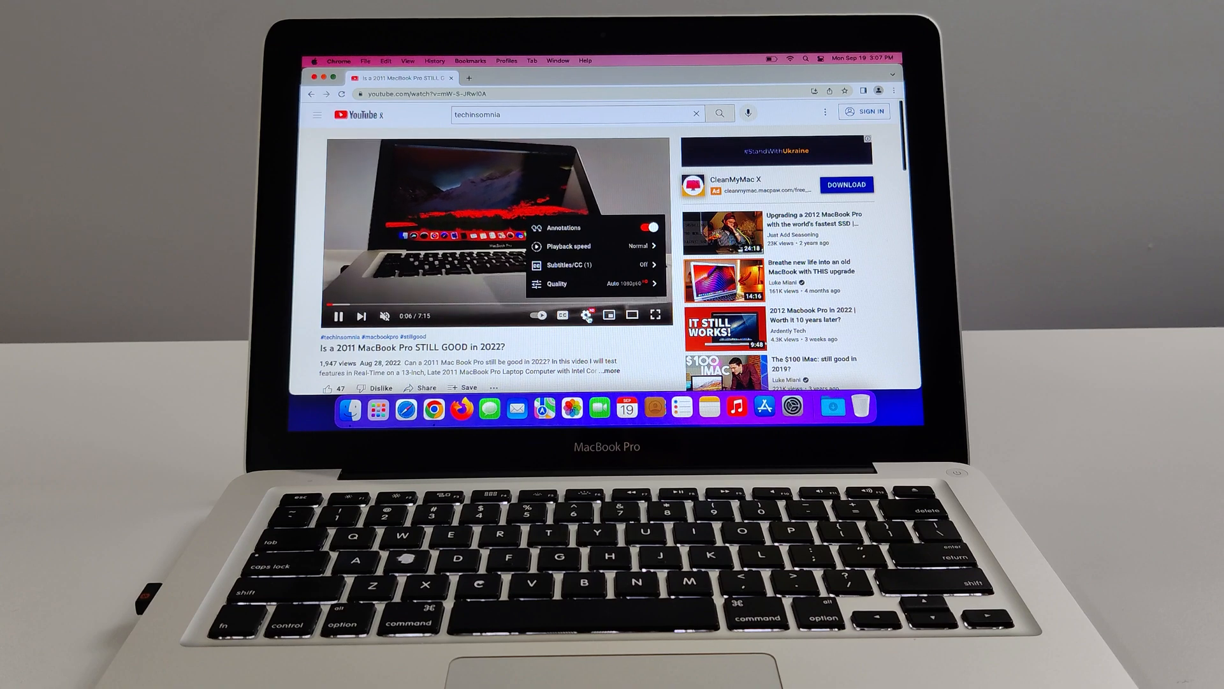
click(586, 314)
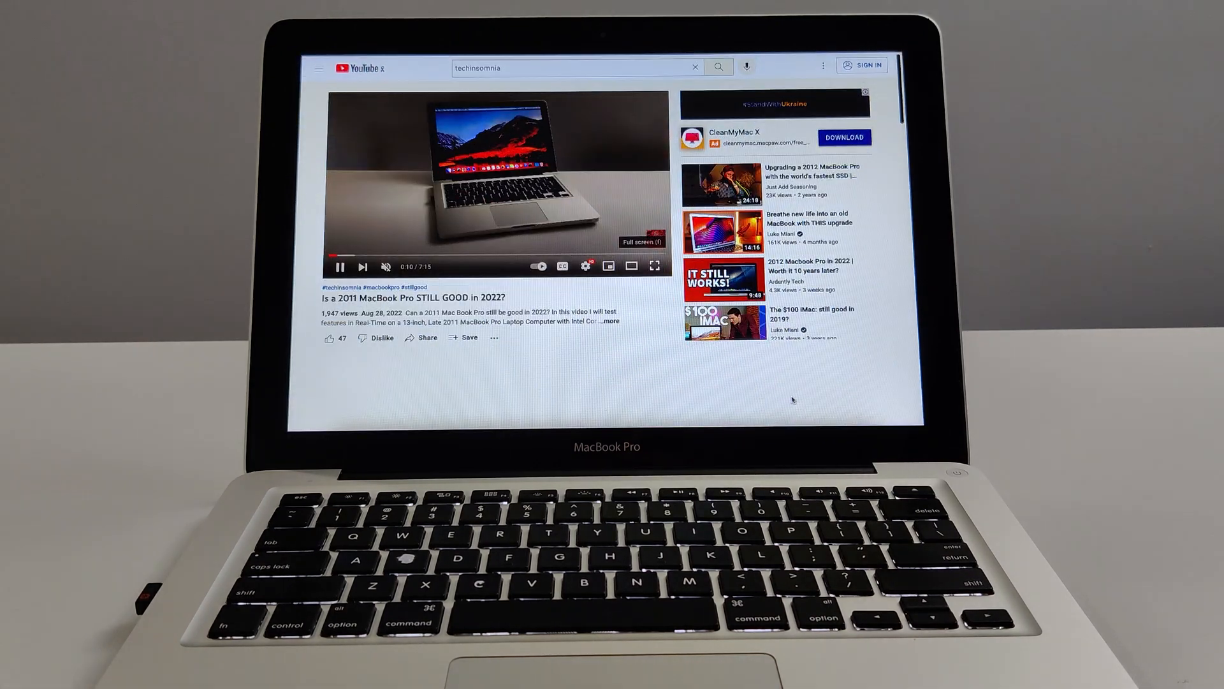
click(654, 265)
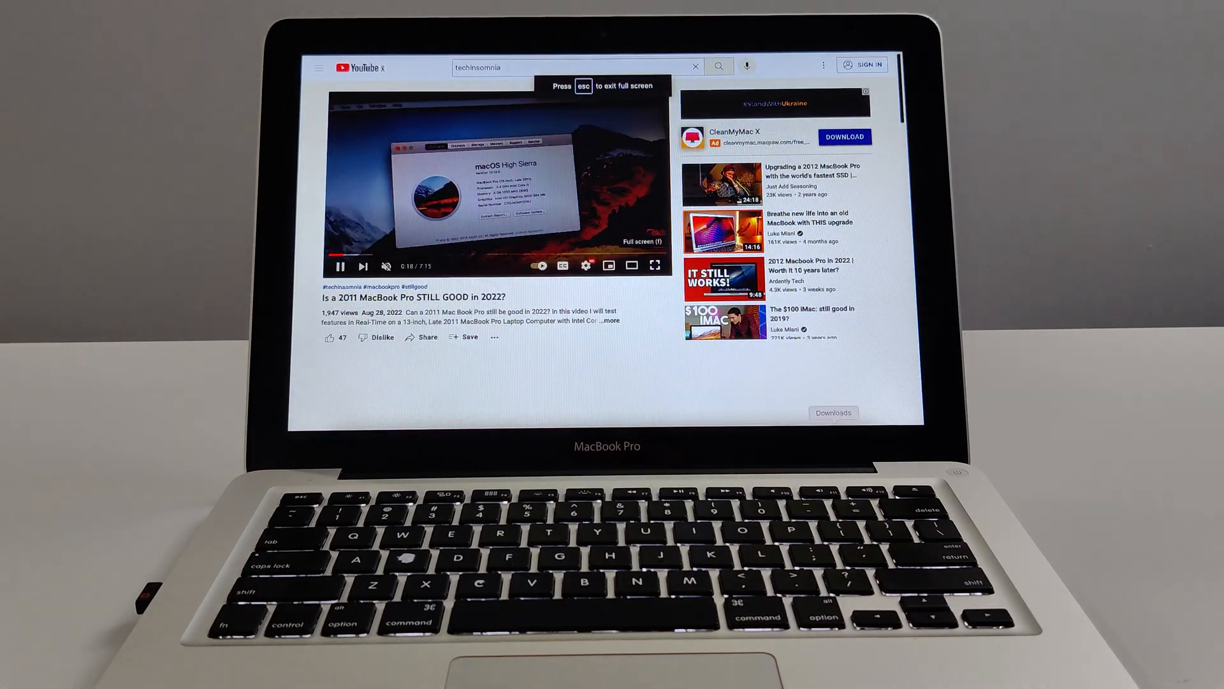
click(656, 265)
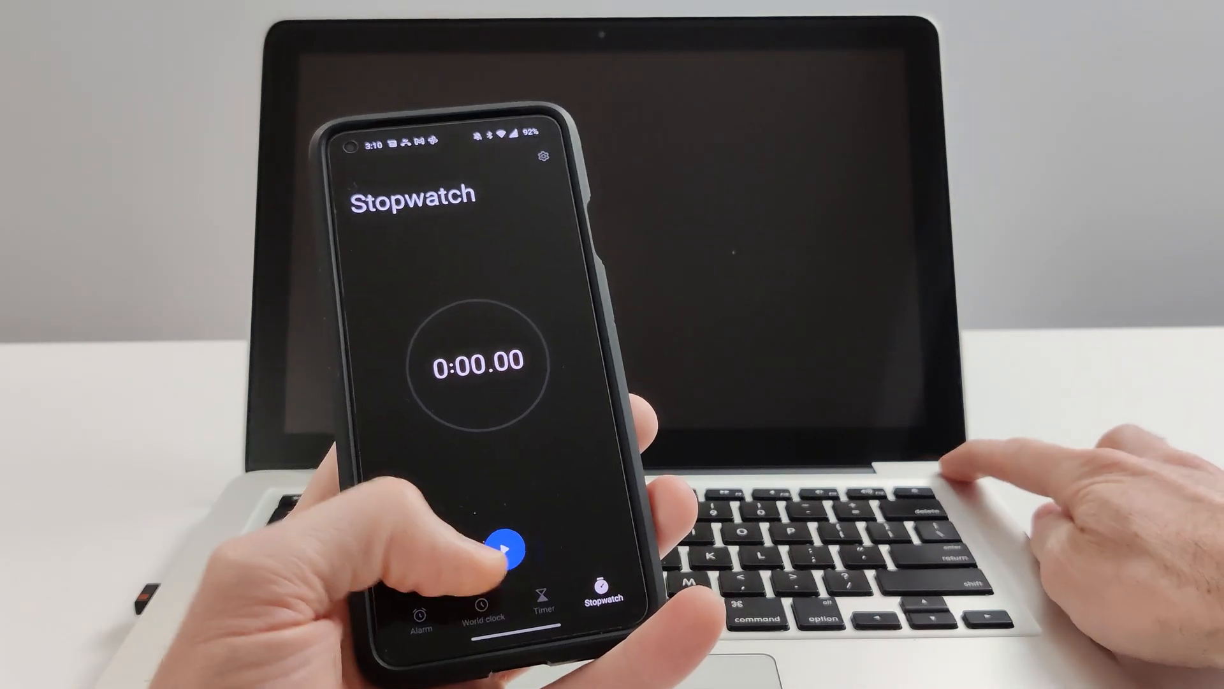
Start the stopwatch as the MacBook powers on to time the boot
click(486, 542)
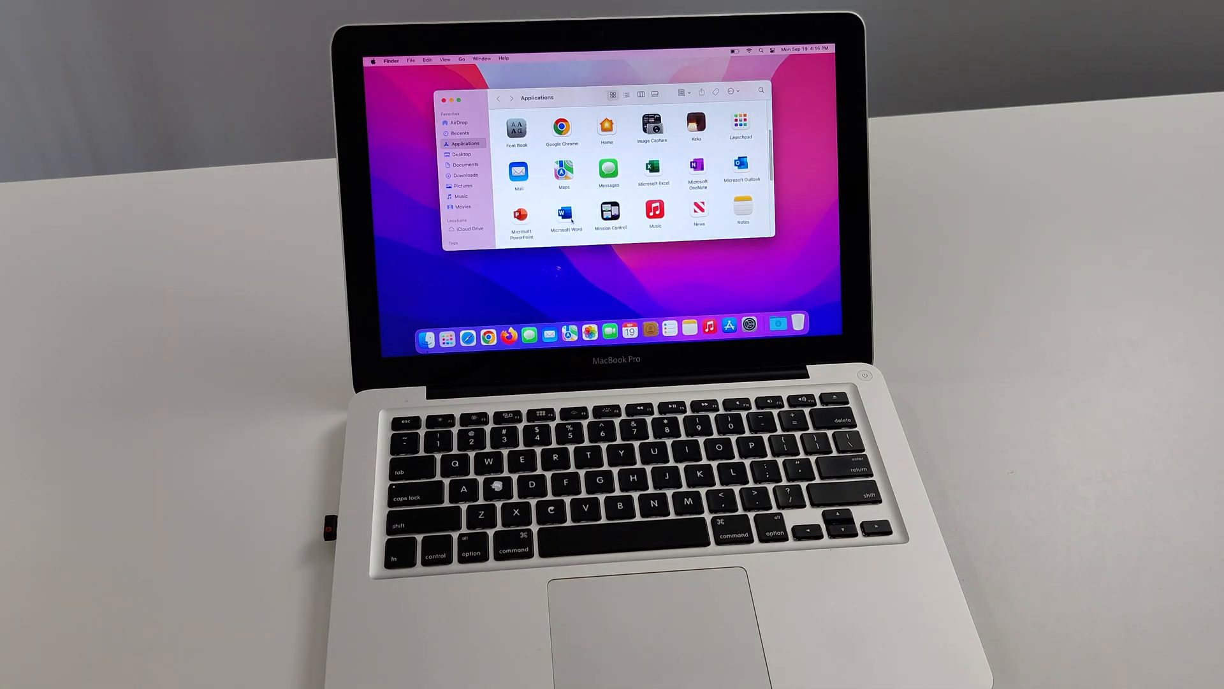
Launch Microsoft Word from Applications and cancel its template gallery
double_click(566, 215)
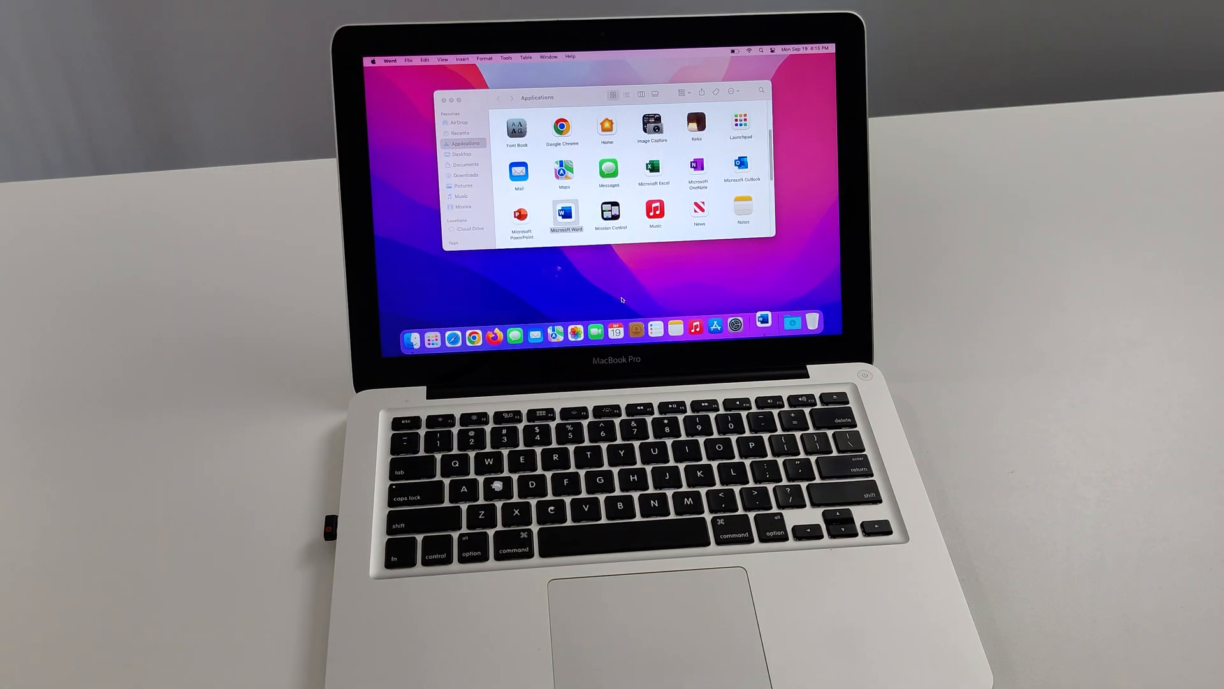
double_click(566, 216)
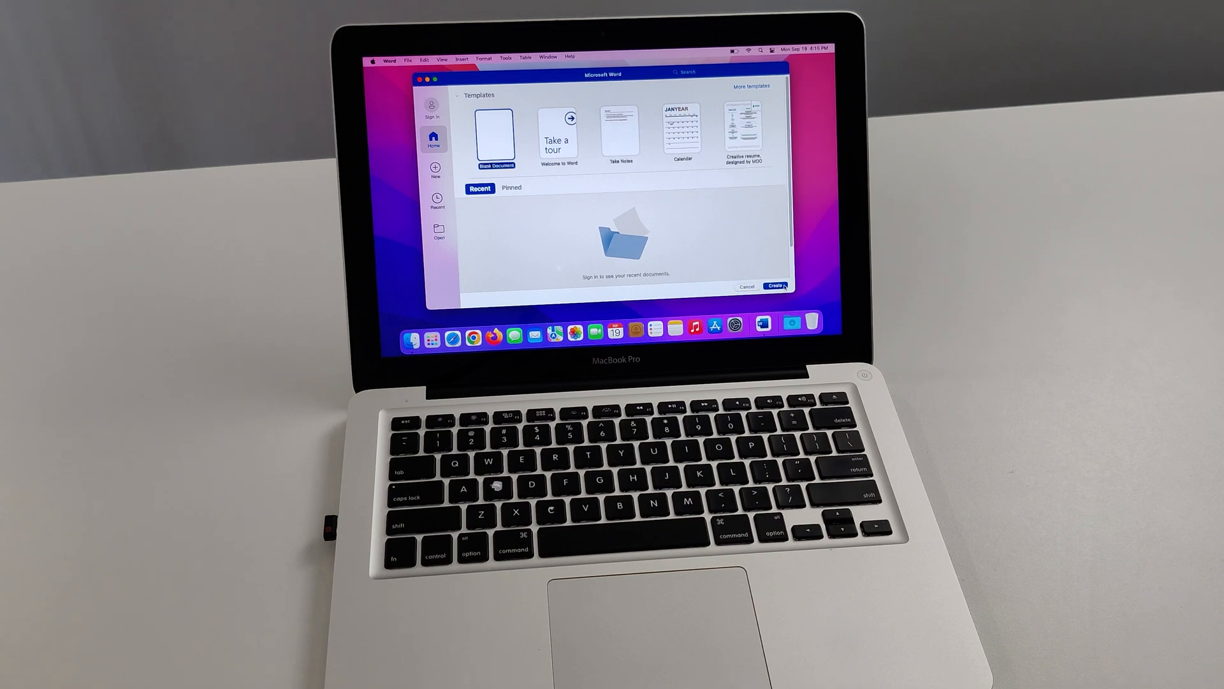
click(774, 285)
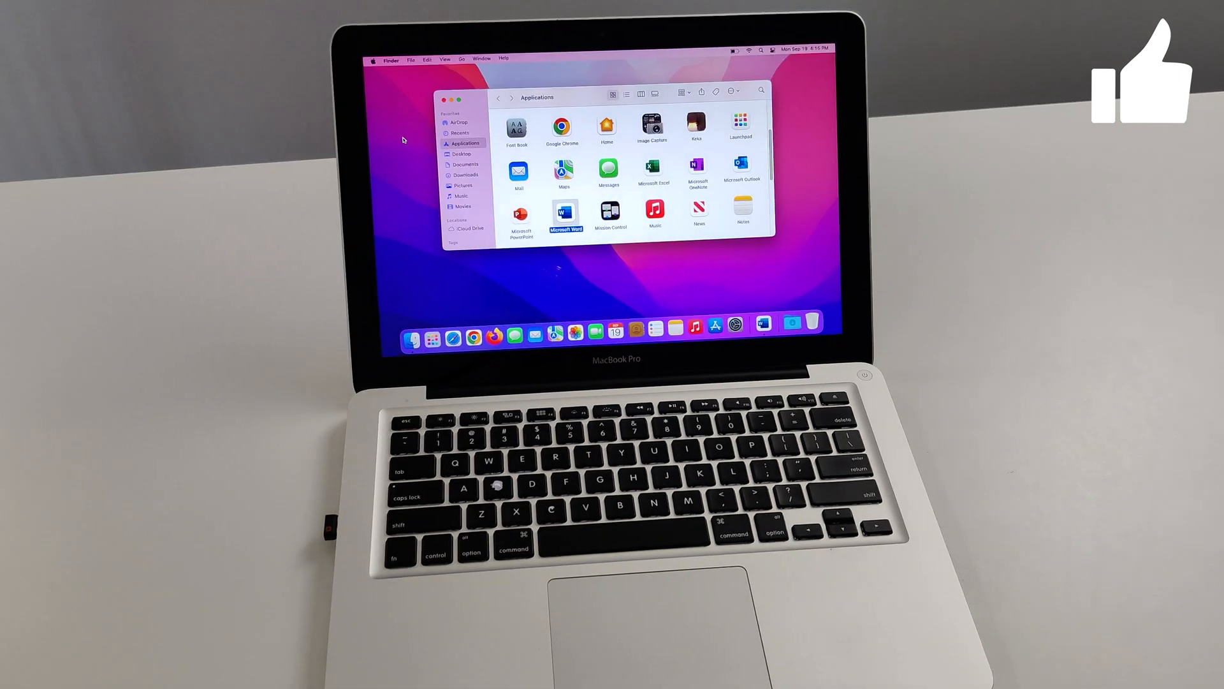
Create and close a blank Excel workbook, then launch PowerPoint to its theme gallery
click(655, 171)
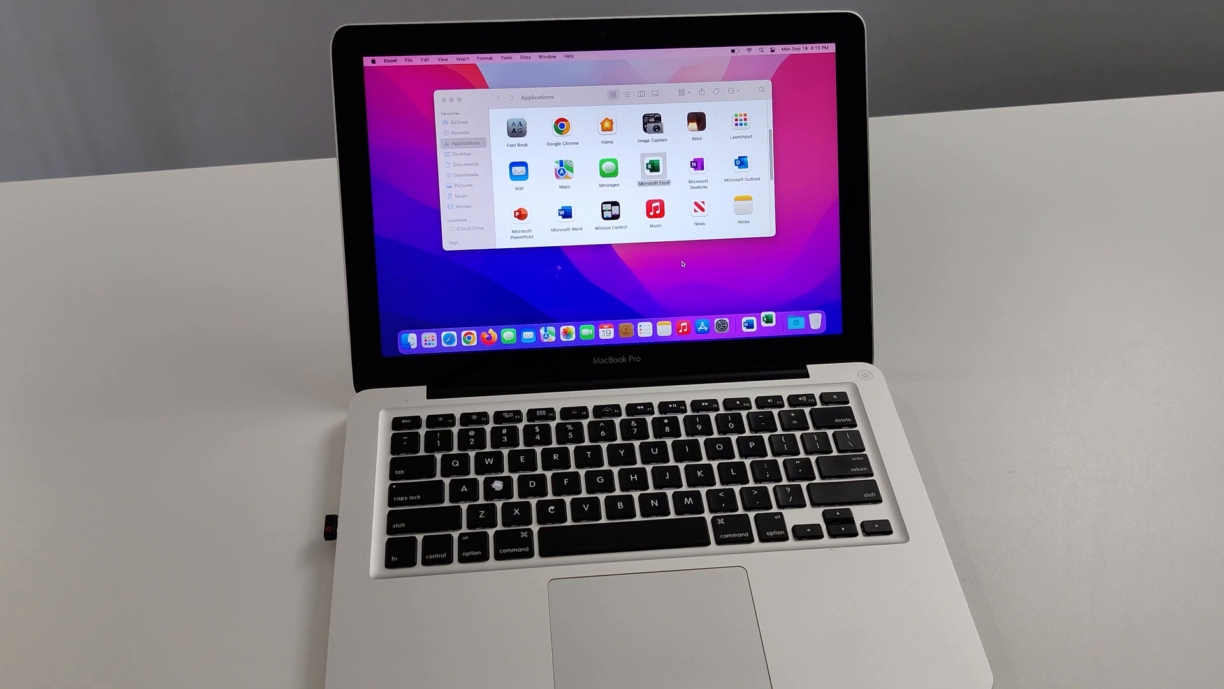
double_click(653, 170)
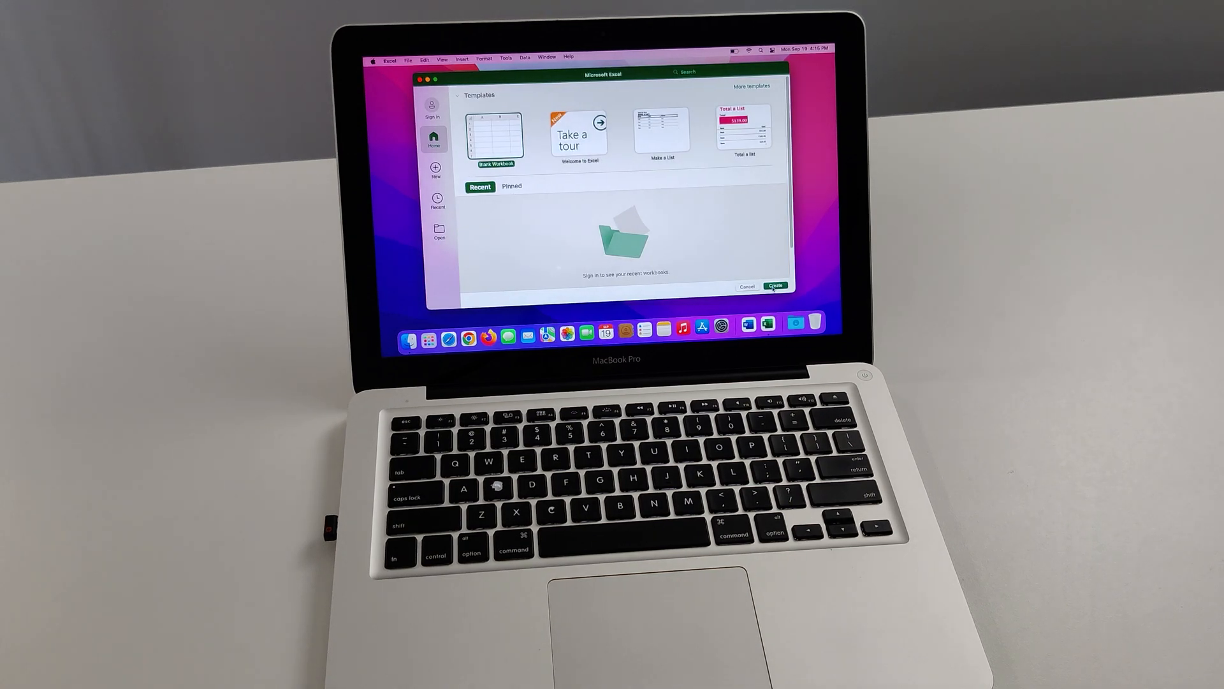
click(774, 285)
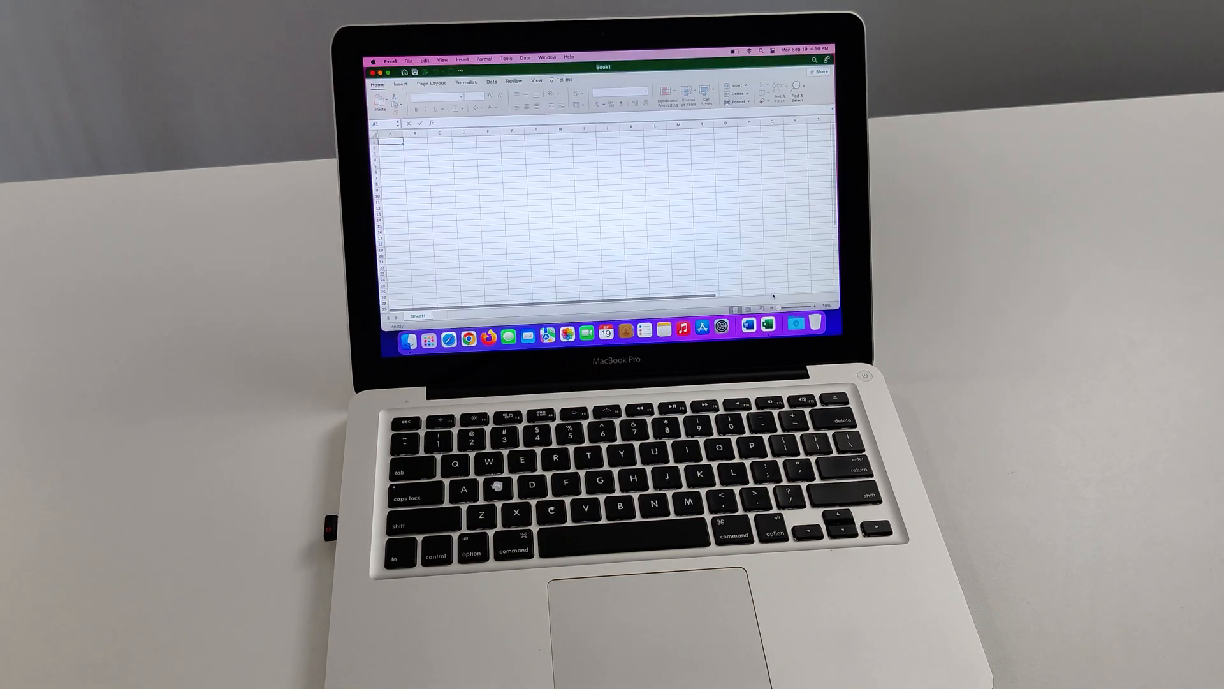
click(389, 58)
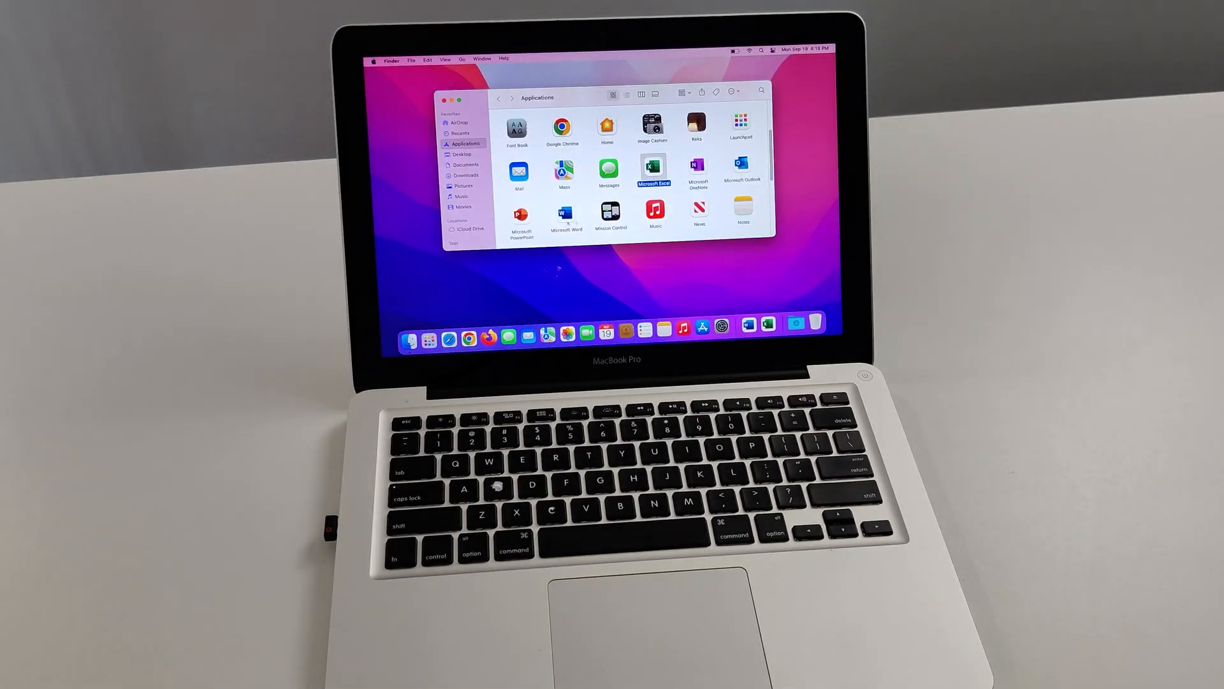
click(520, 215)
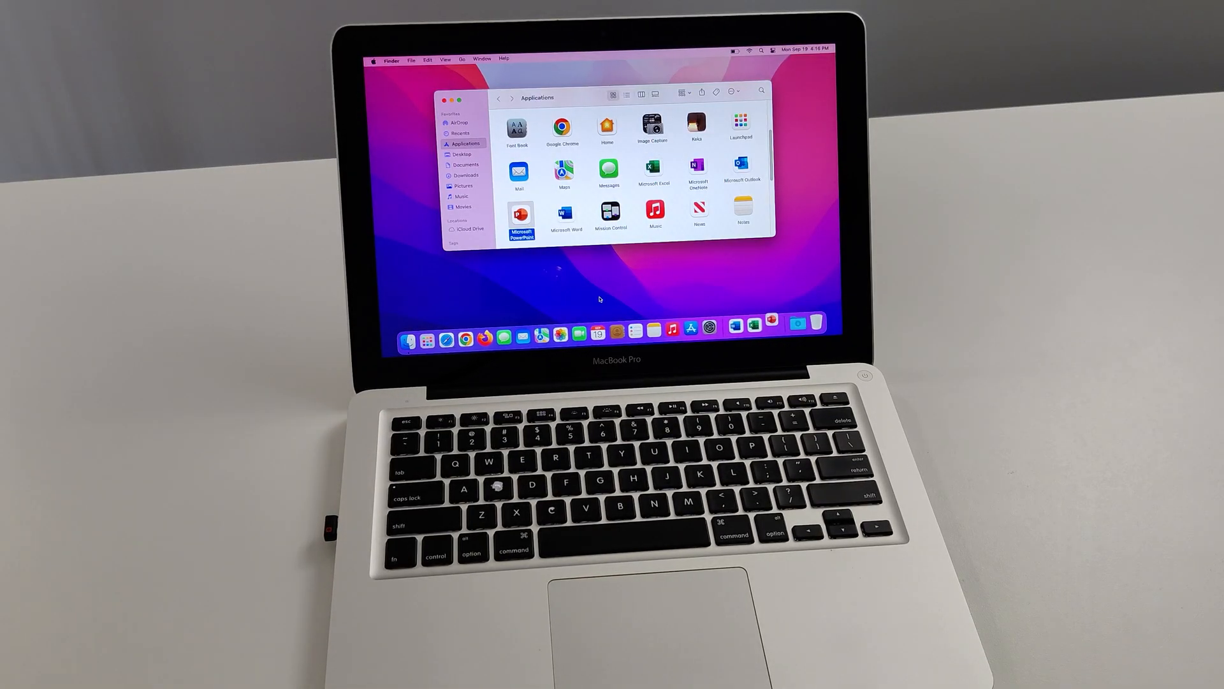
double_click(521, 215)
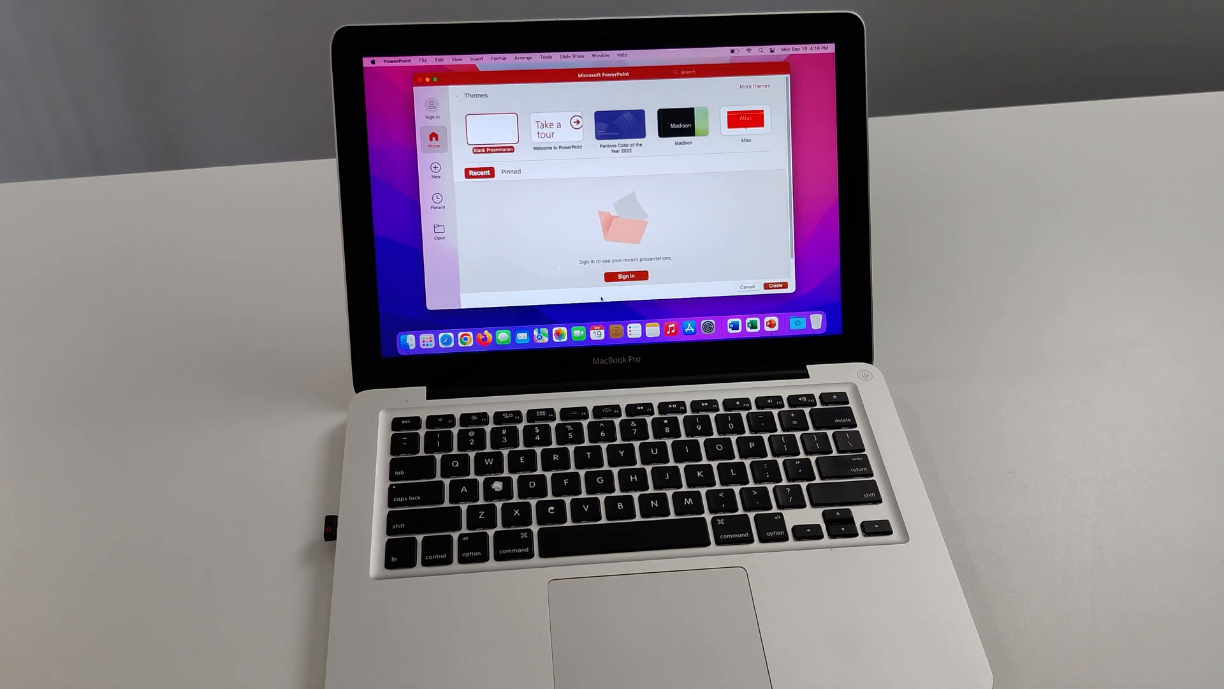